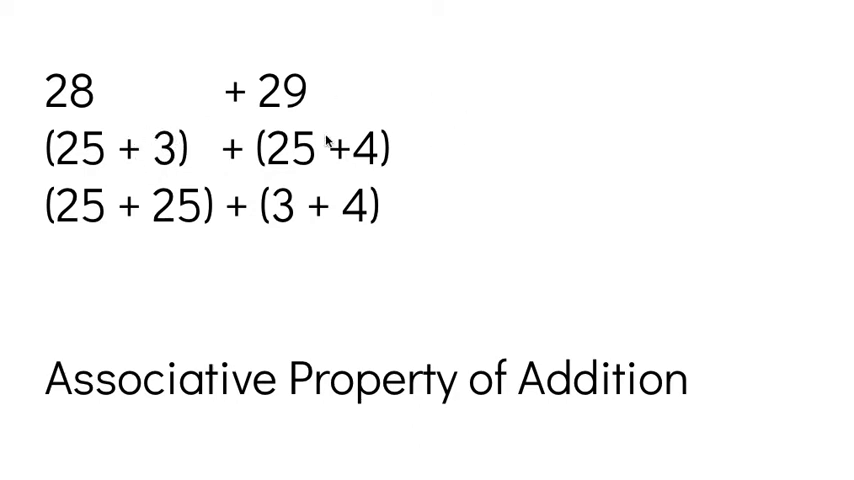
{"action": "mouse_move", "coordinate": [348, 168]}
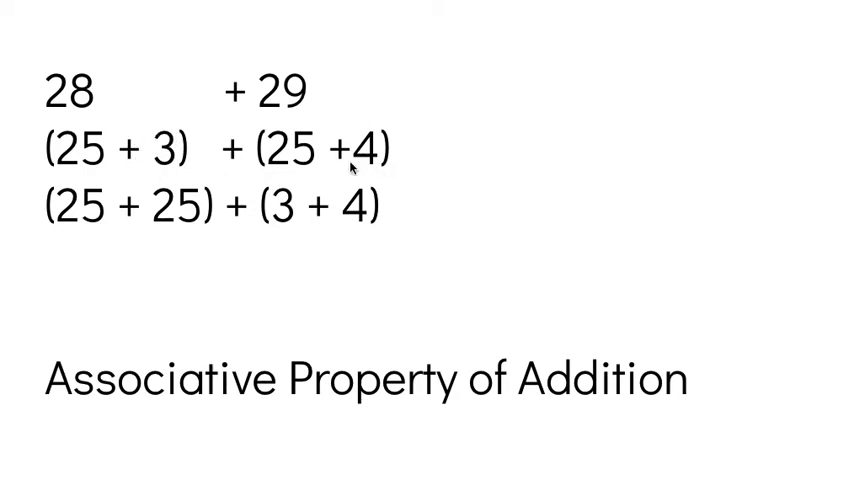
{"action": "mouse_move", "coordinate": [130, 148]}
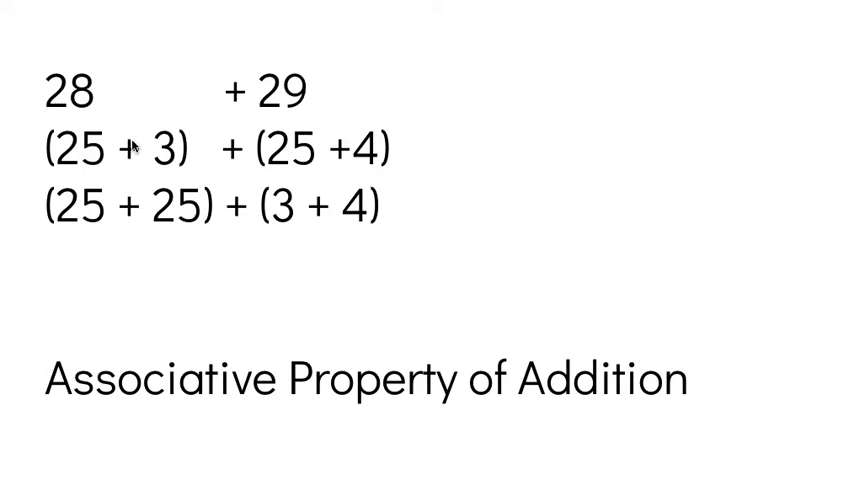
{"action": "mouse_move", "coordinate": [364, 160]}
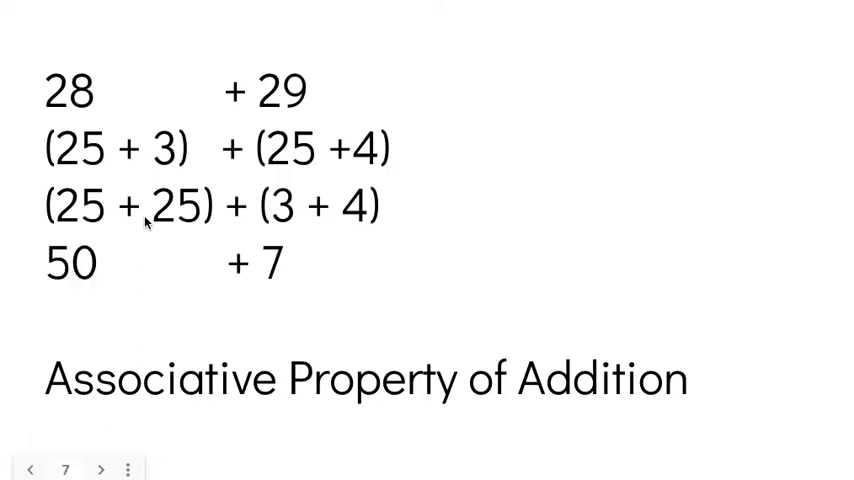
{"action": "type", "text": "57"}
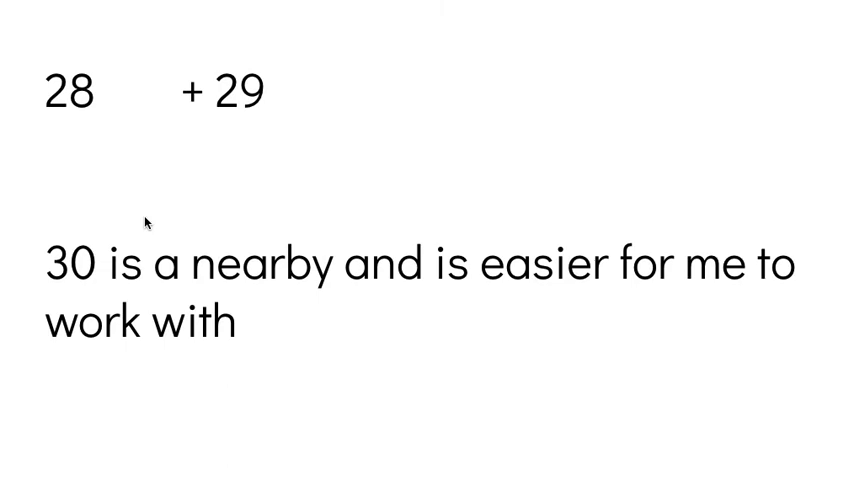
{"action": "mouse_move", "coordinate": [76, 96]}
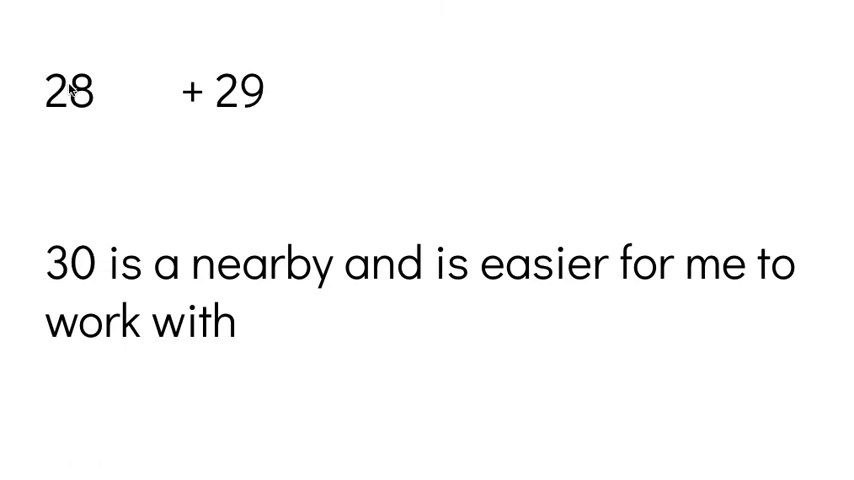
{"action": "mouse_move", "coordinate": [252, 112]}
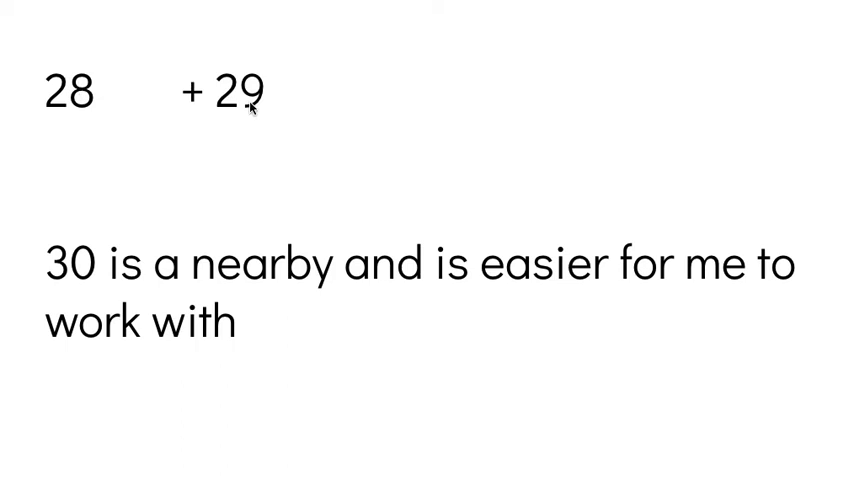
{"action": "type", "text": "(30 -2)"}
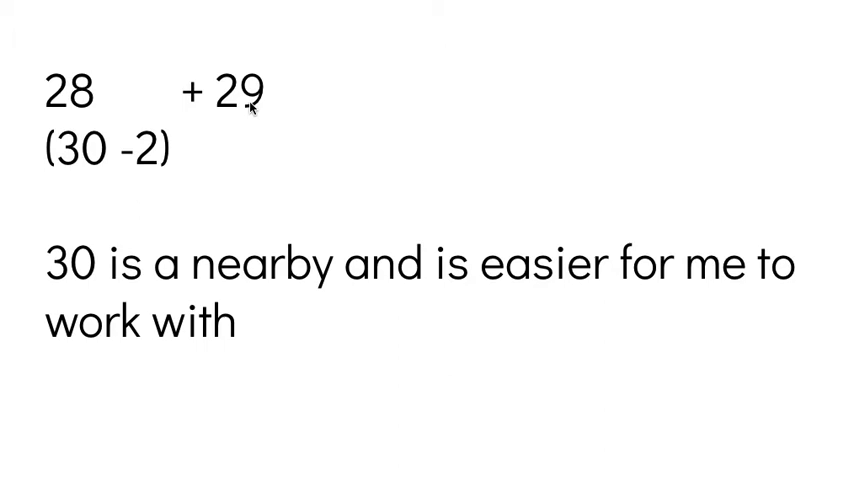
{"action": "type", "text": "+ (30 - 1)"}
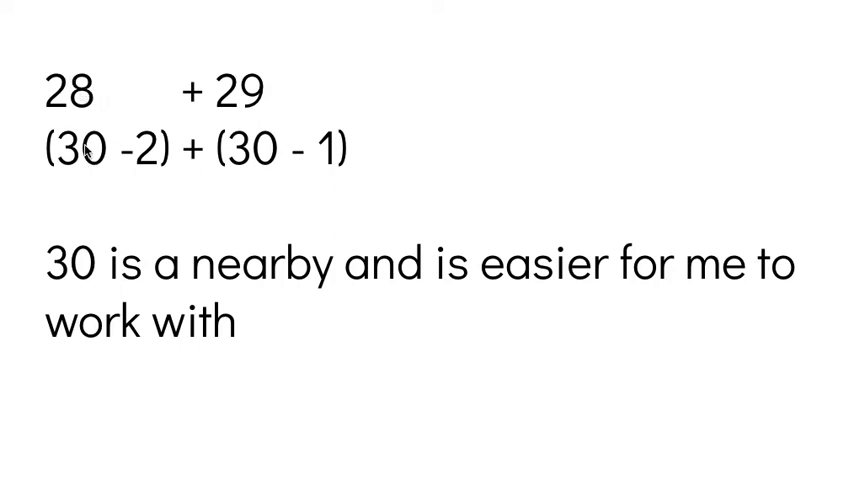
{"action": "mouse_move", "coordinate": [118, 118]}
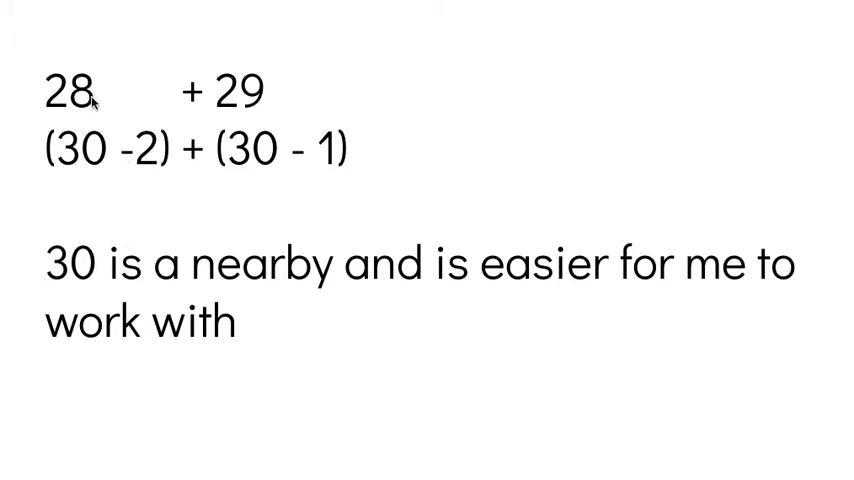
{"action": "mouse_move", "coordinate": [284, 108]}
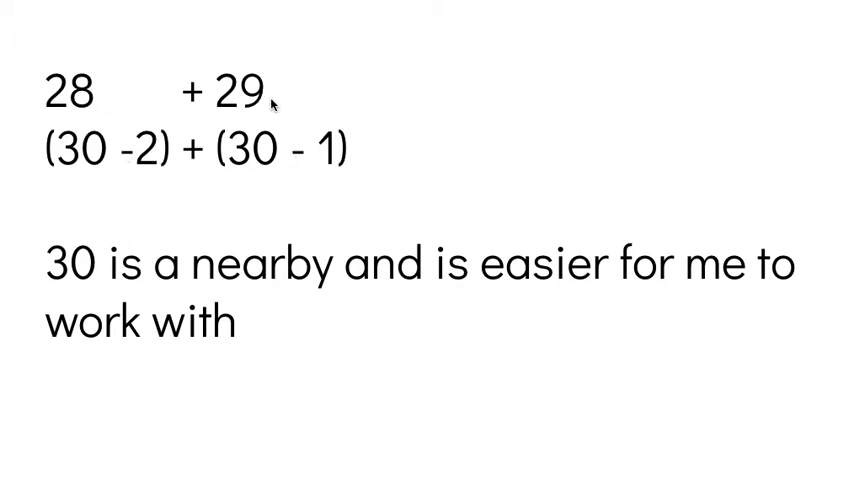
{"action": "type", "text": "30 + 30 - 2 - 1"}
{"action": "type", "text": "60 - 2 - 1"}
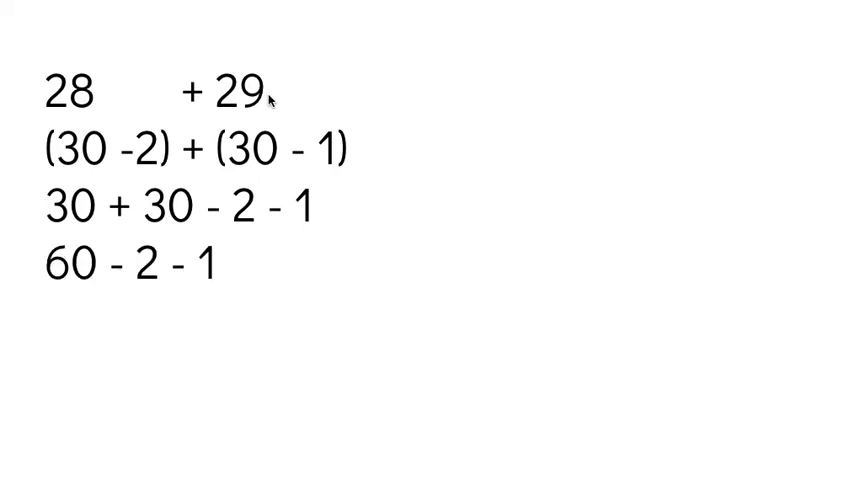
{"action": "type", "text": "58 - 1"}
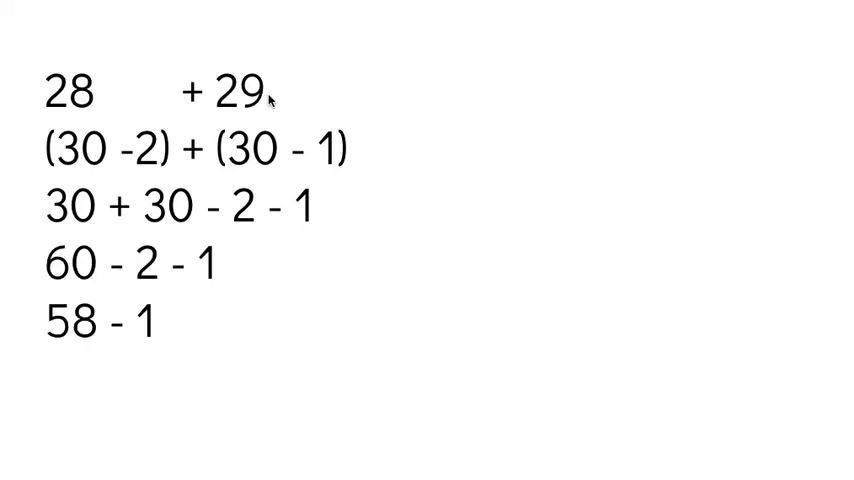
{"action": "type", "text": "57"}
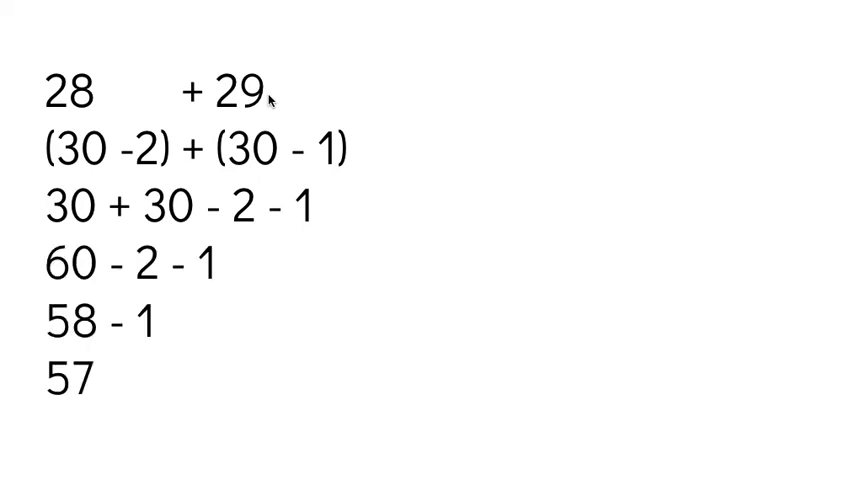
{"action": "type", "text": "28 + 29 = 57"}
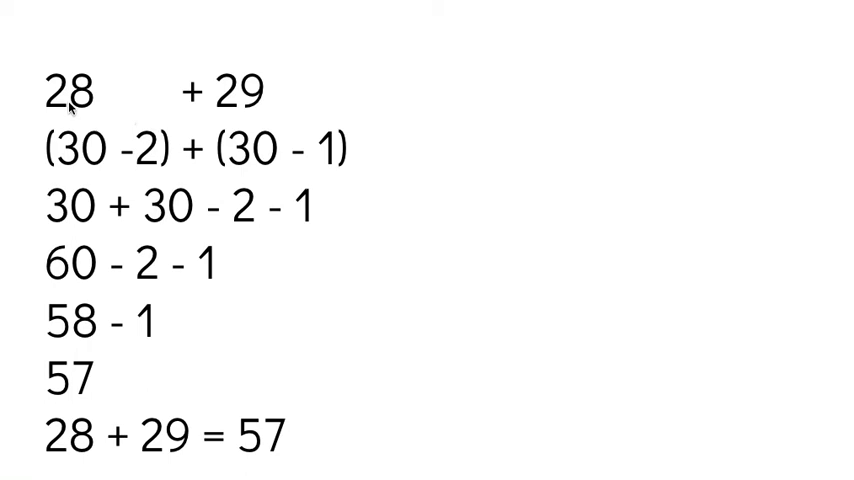
{"action": "mouse_move", "coordinate": [148, 150]}
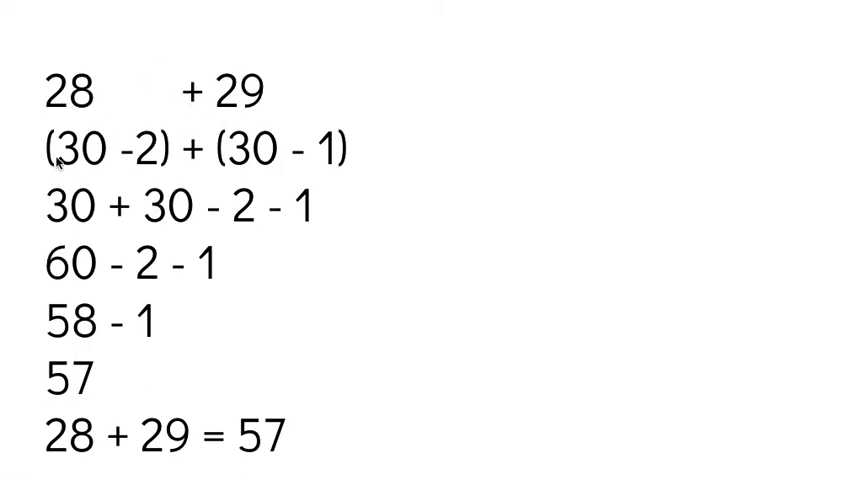
{"action": "mouse_move", "coordinate": [316, 104]}
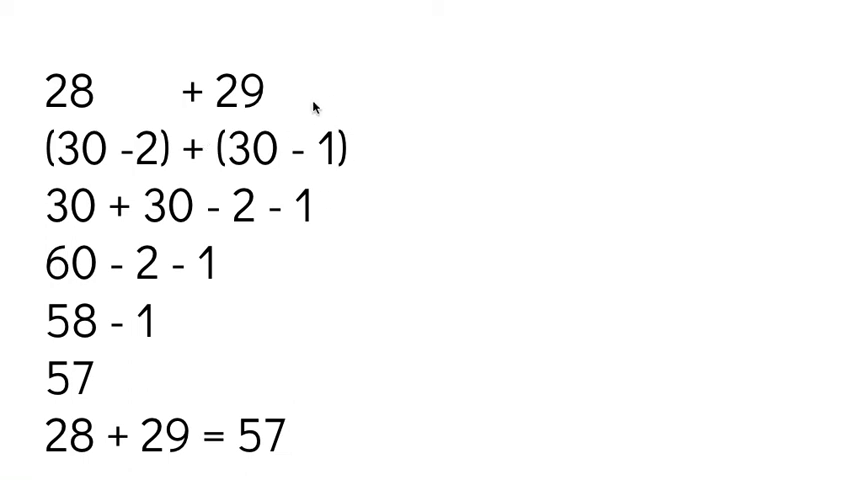
{"action": "mouse_move", "coordinate": [328, 150]}
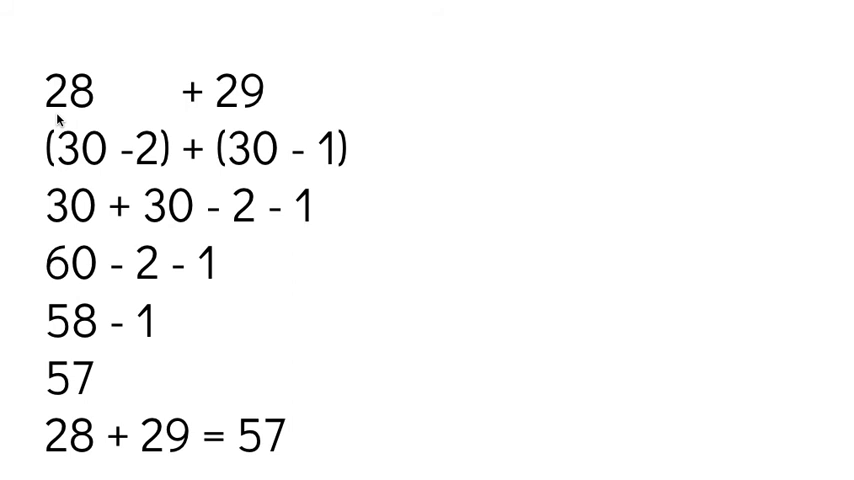
{"action": "mouse_move", "coordinate": [100, 108]}
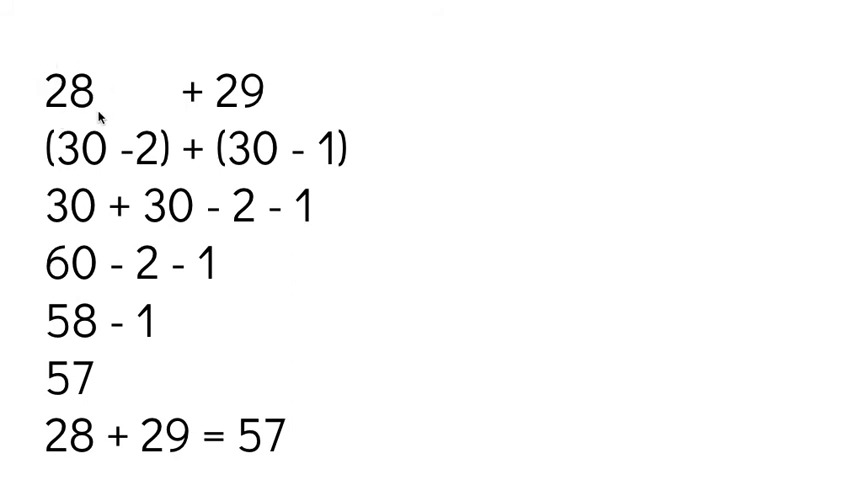
{"action": "mouse_move", "coordinate": [228, 96]}
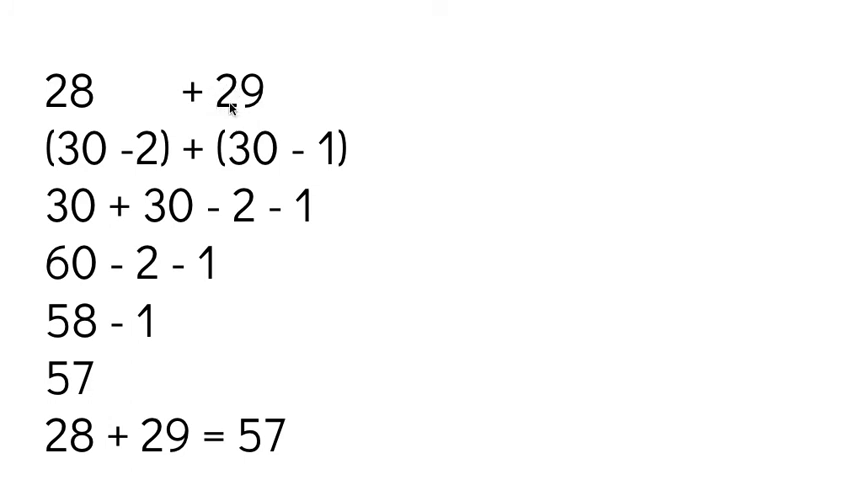
{"action": "mouse_move", "coordinate": [148, 148]}
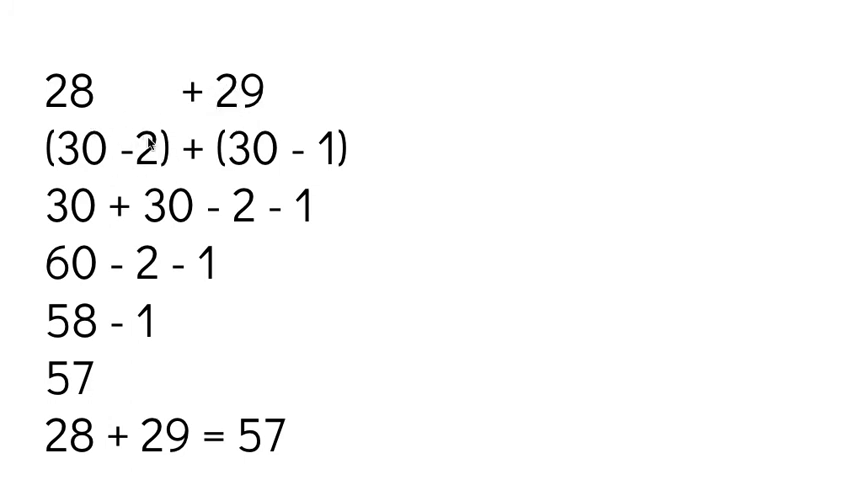
{"action": "mouse_move", "coordinate": [144, 100]}
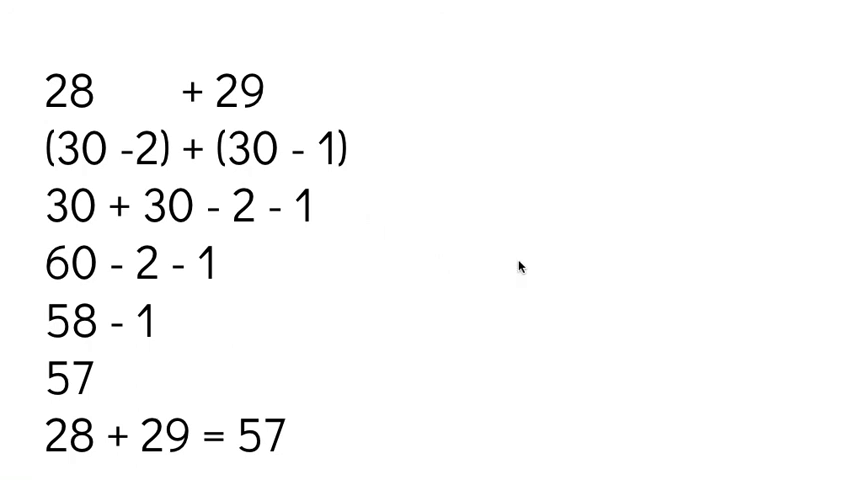
{"action": "mouse_move", "coordinate": [526, 66]}
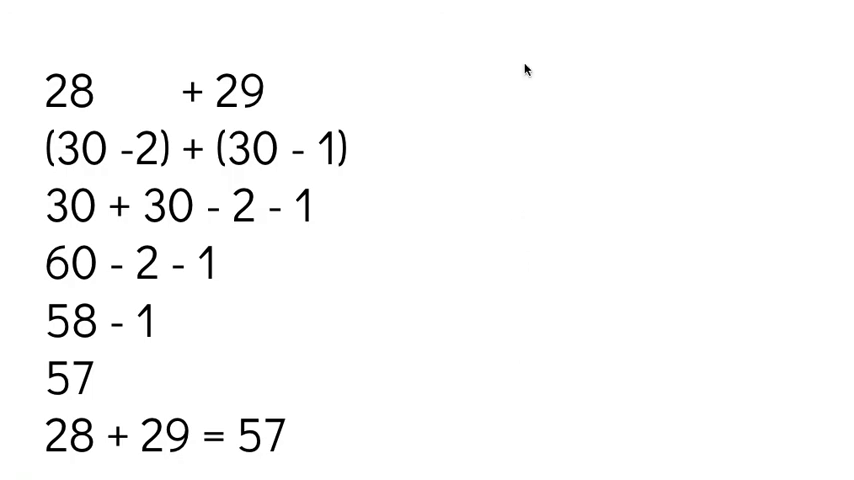